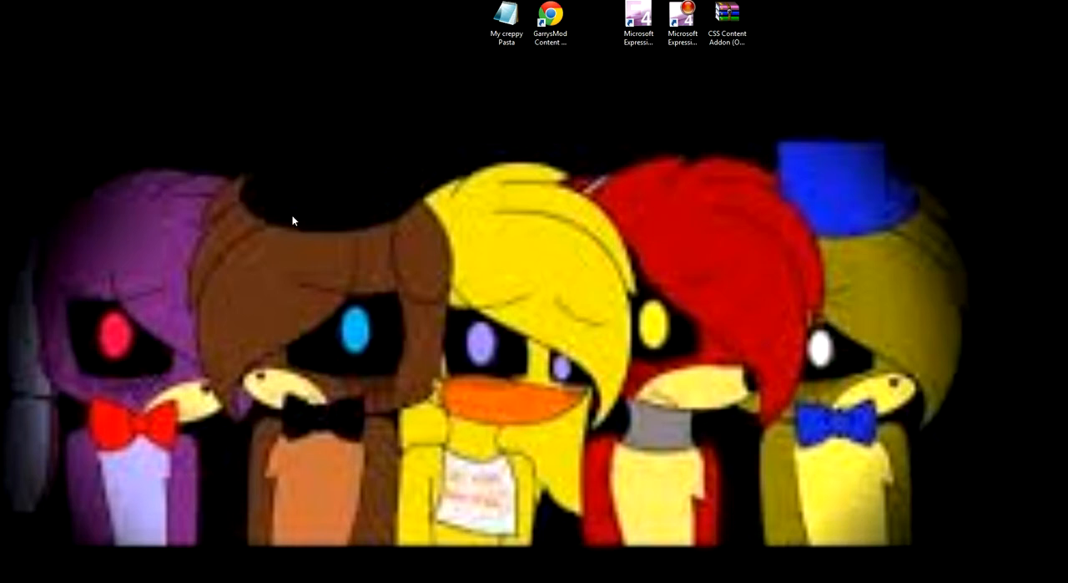
mouse_move(573, 5)
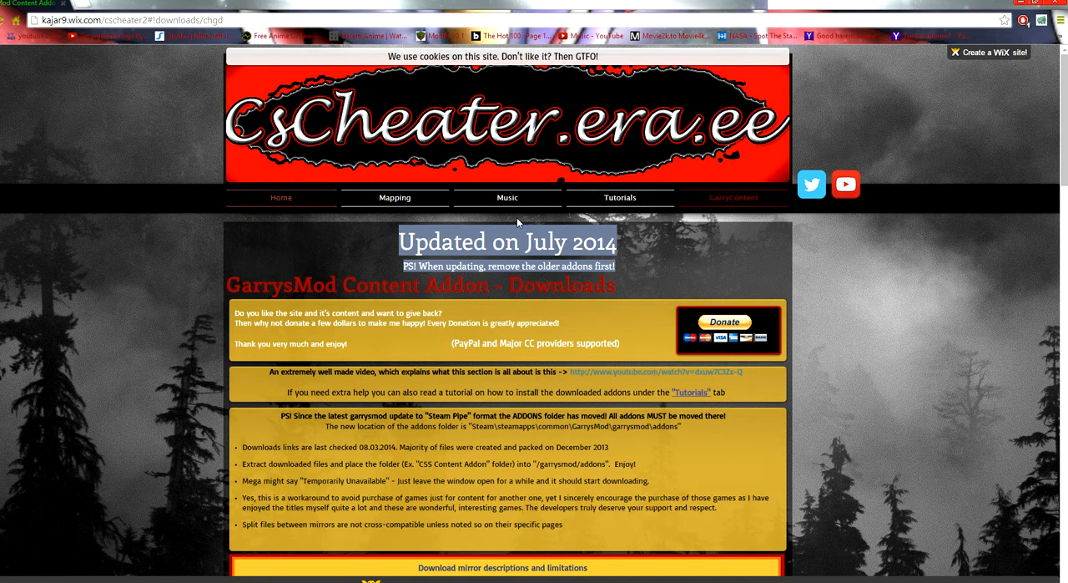
- Scroll to Counter-Strike: Source and open its 4shared game content download page
scroll("down", 3)
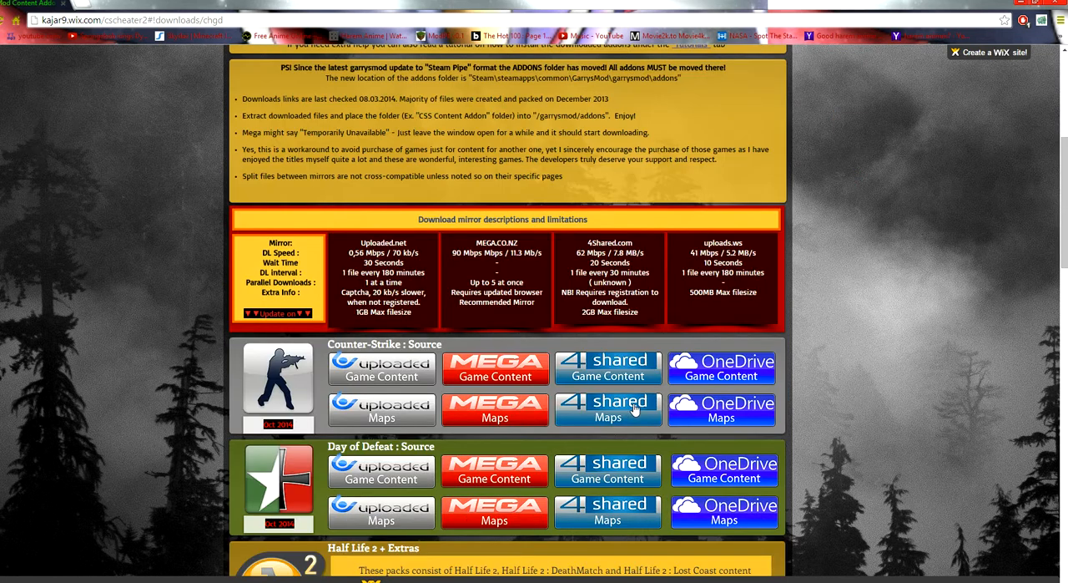
mouse_move(656, 380)
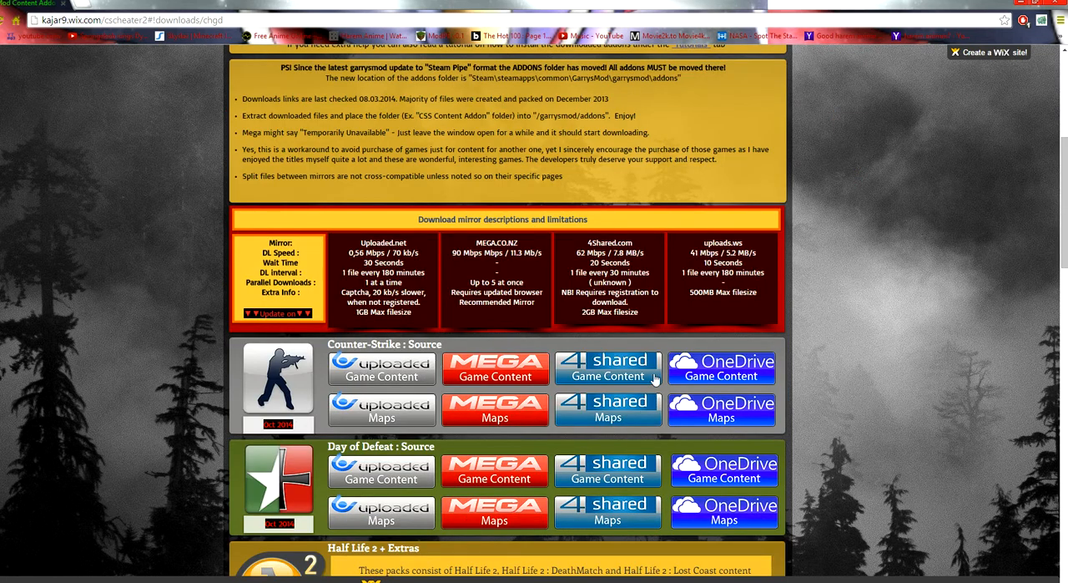
mouse_move(650, 379)
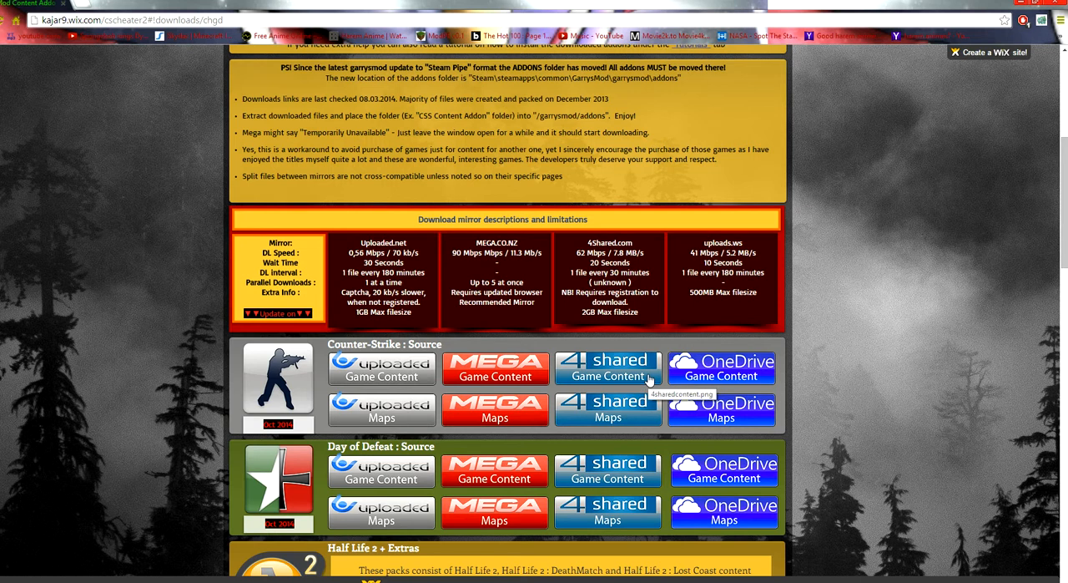
left_click(609, 368)
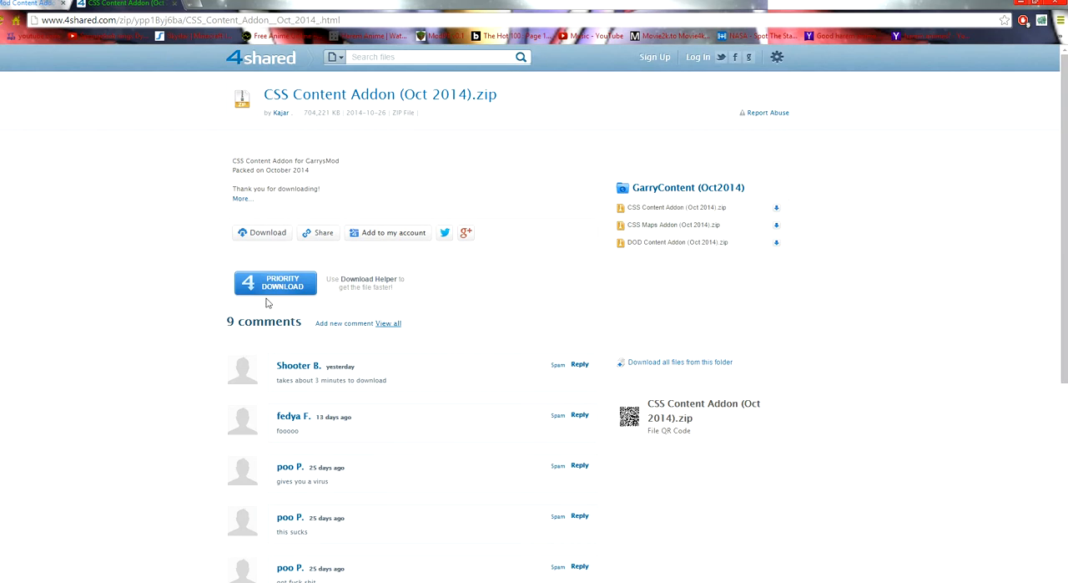
mouse_move(284, 288)
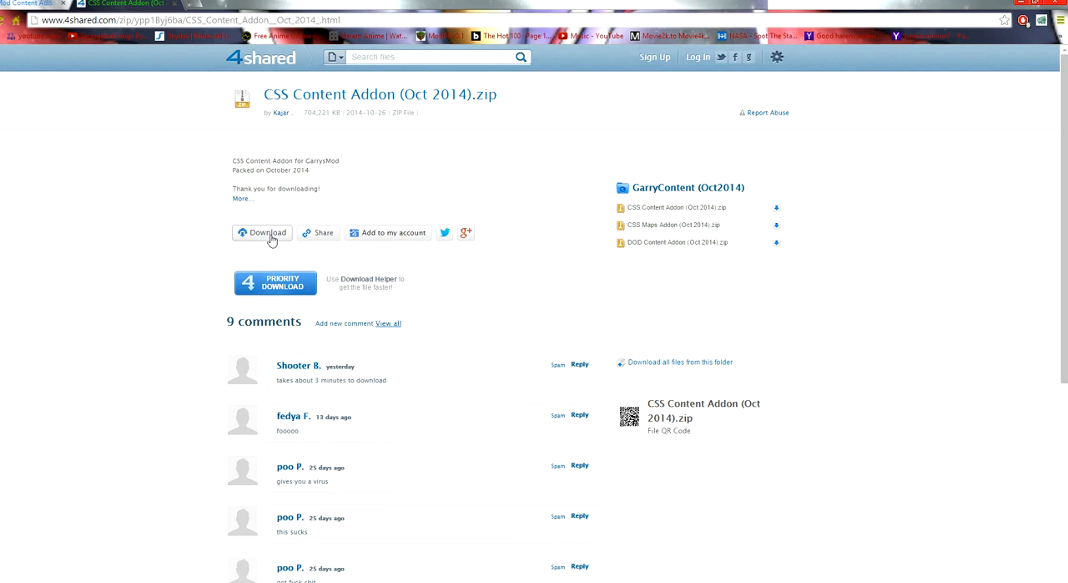
- Download CSS Content Addon (Oct 2014).zip through the free download option
left_click(263, 232)
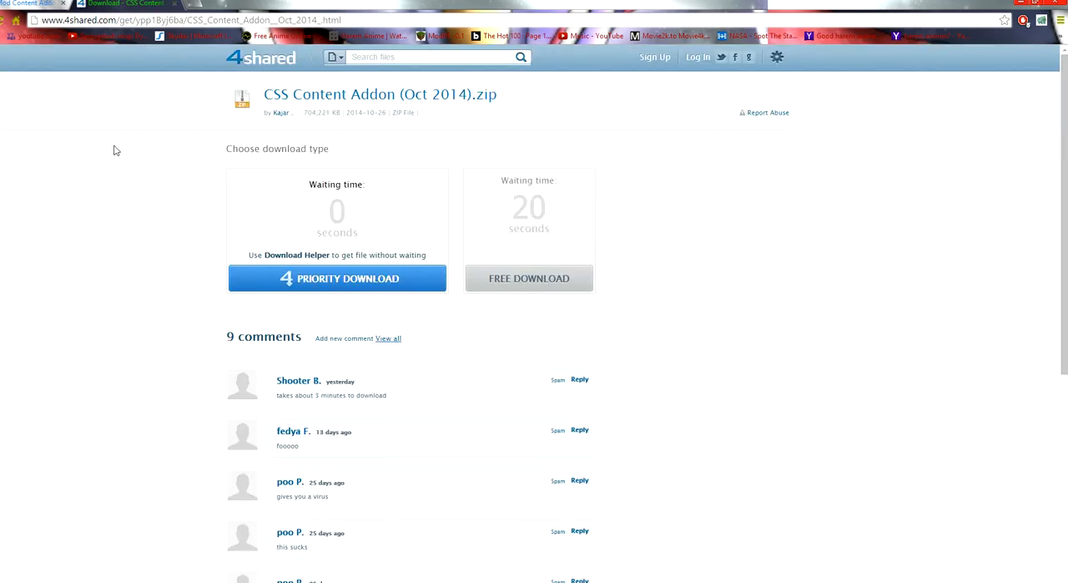
mouse_move(514, 288)
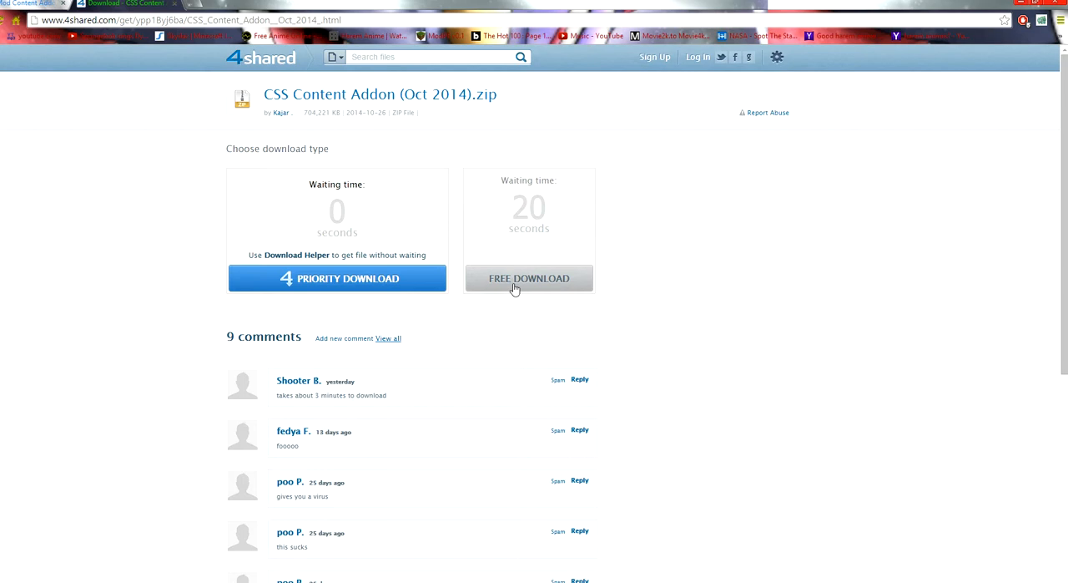
left_click(528, 278)
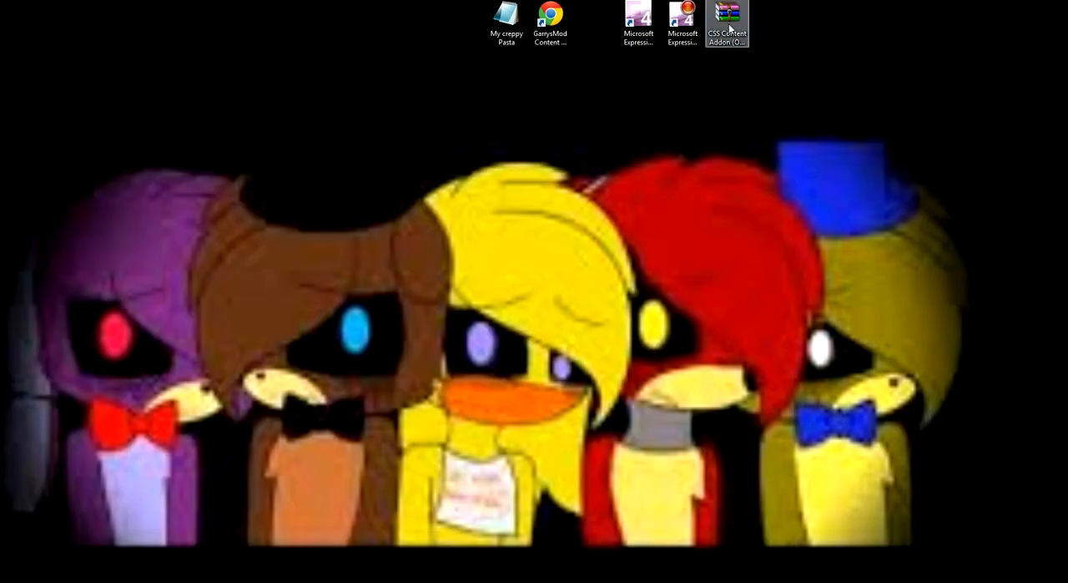
- Move the addon archive to the desktop's left edge and cancel its extraction options
left_click_drag(727, 22, 65, 29)
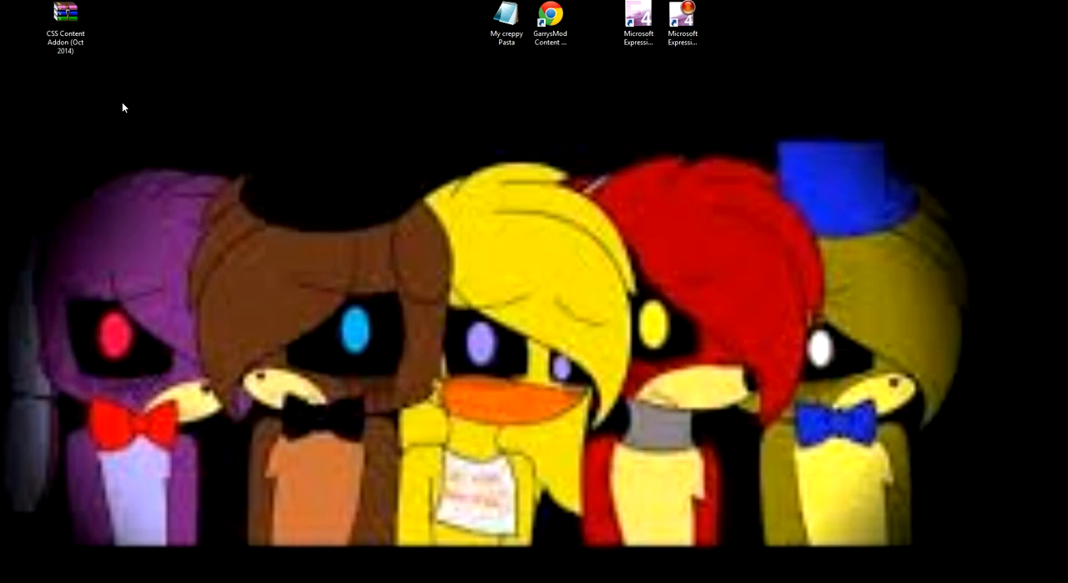
right_click(65, 17)
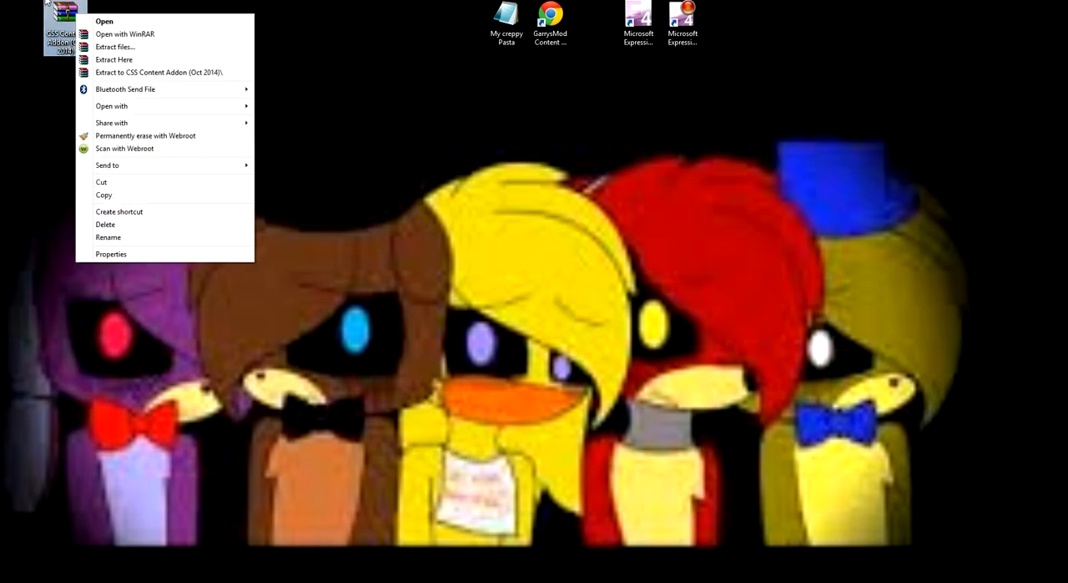
left_click(115, 46)
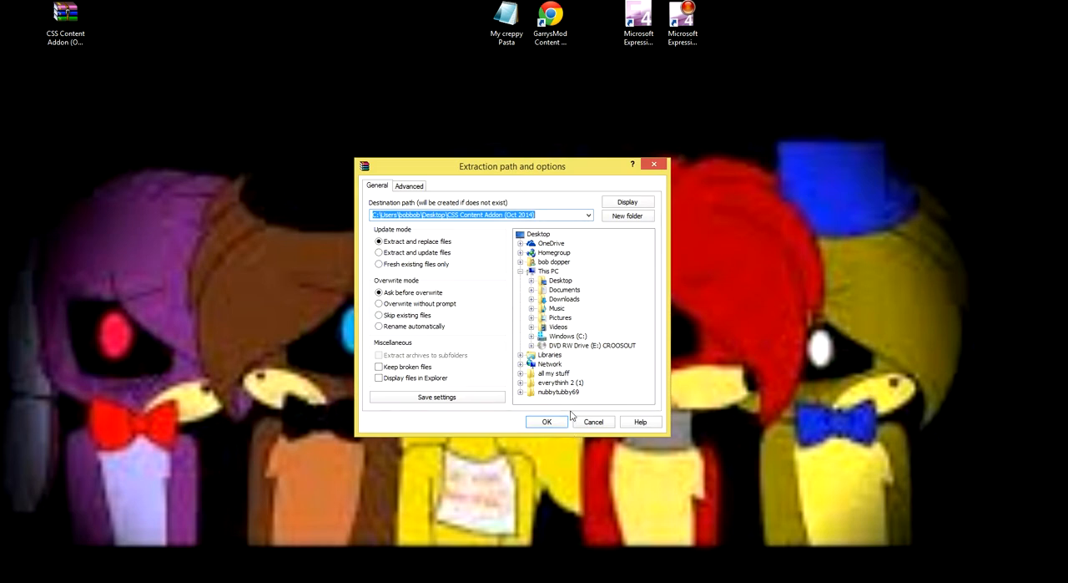
left_click(546, 421)
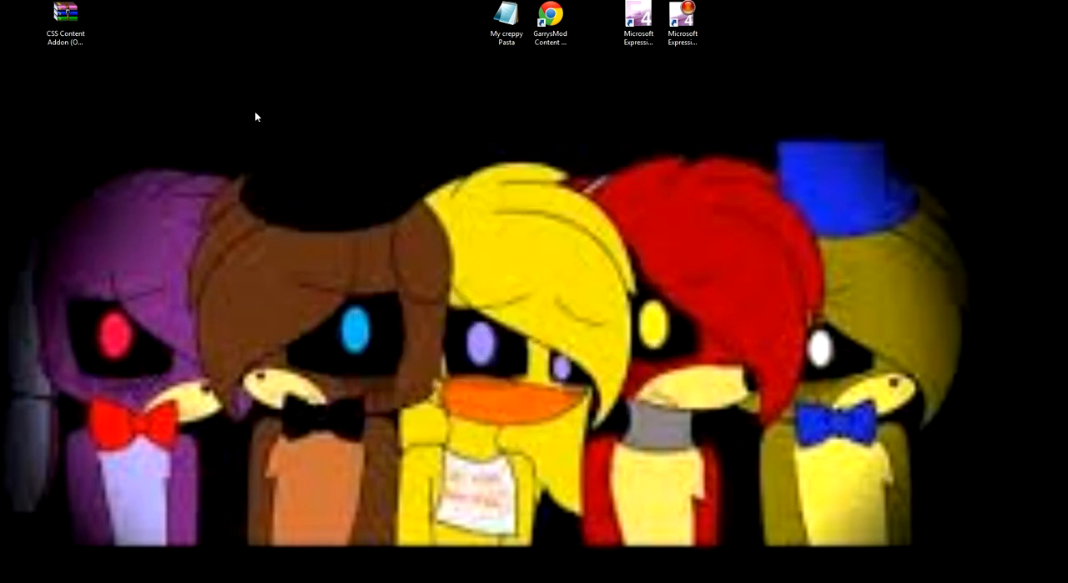
mouse_move(65, 13)
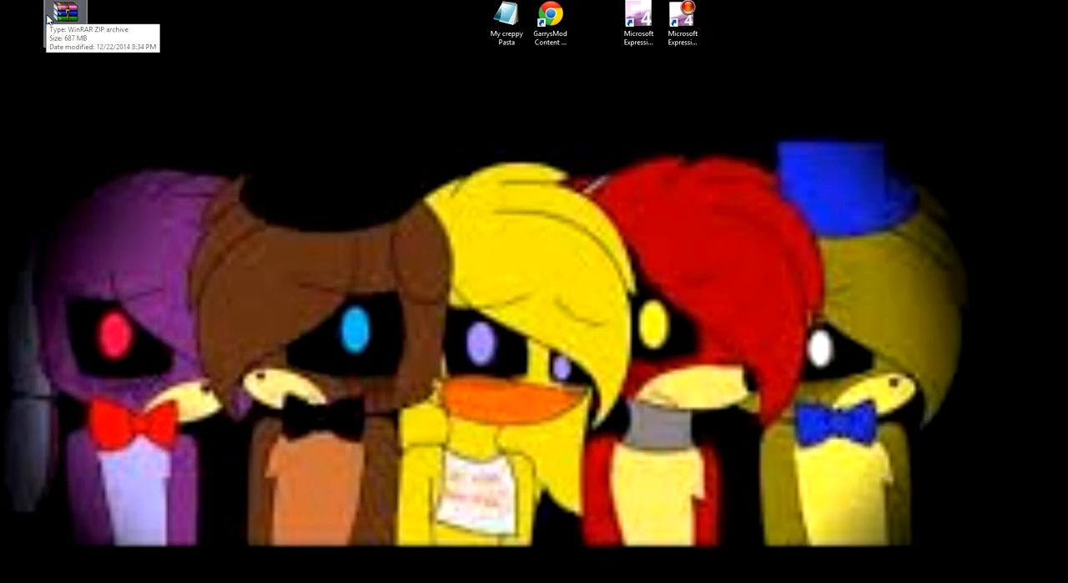
- Open the archive in WinRAR and open a This PC window beside it
double_click(65, 11)
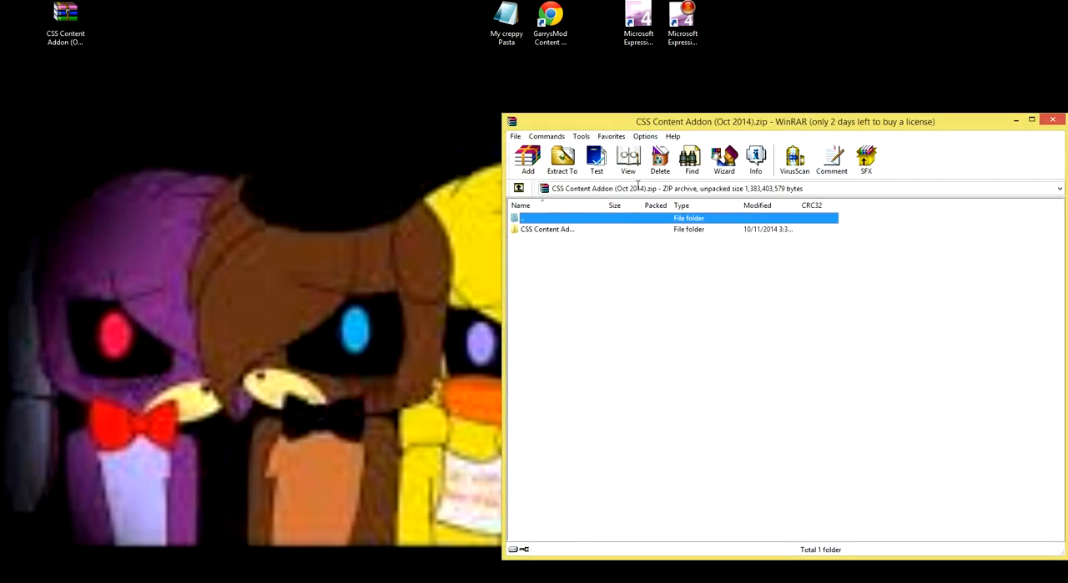
left_click_drag(785, 121, 797, 44)
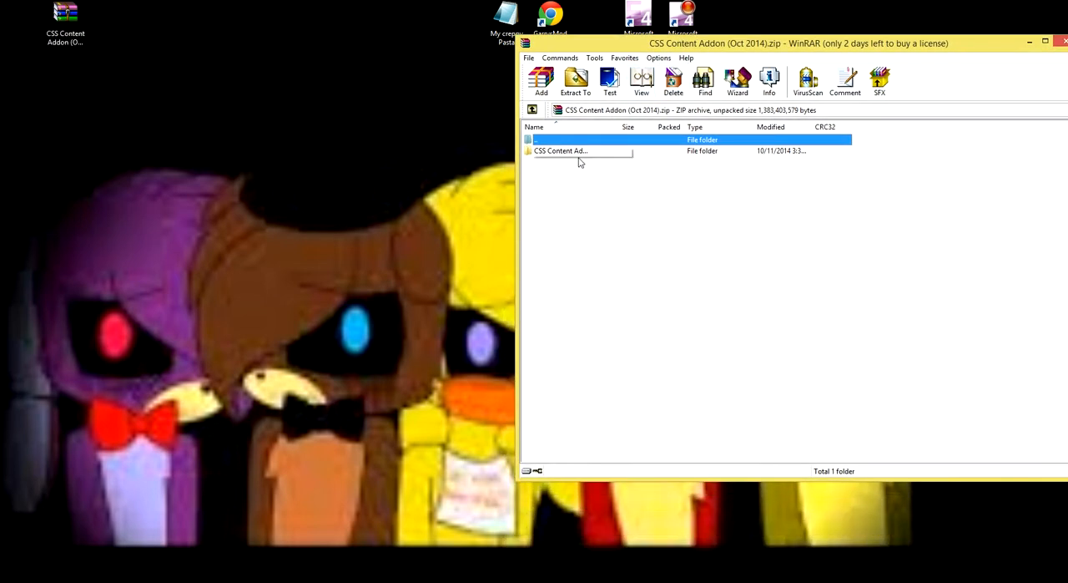
left_click(584, 150)
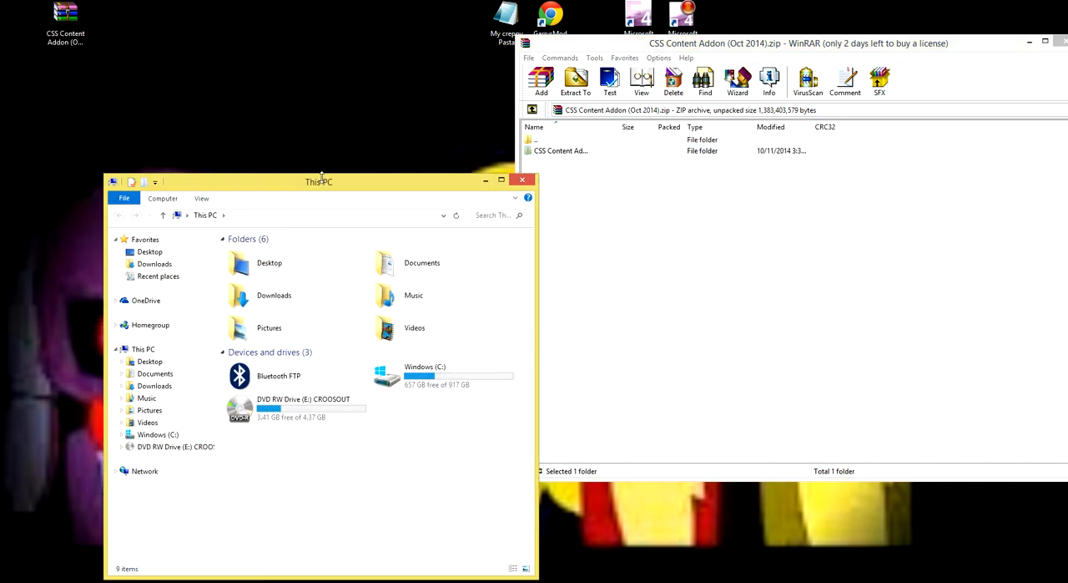
- Move the Explorer window left, then browse Windows (C:) > Program Files (x86) > Steam
left_click_drag(318, 181, 230, 49)
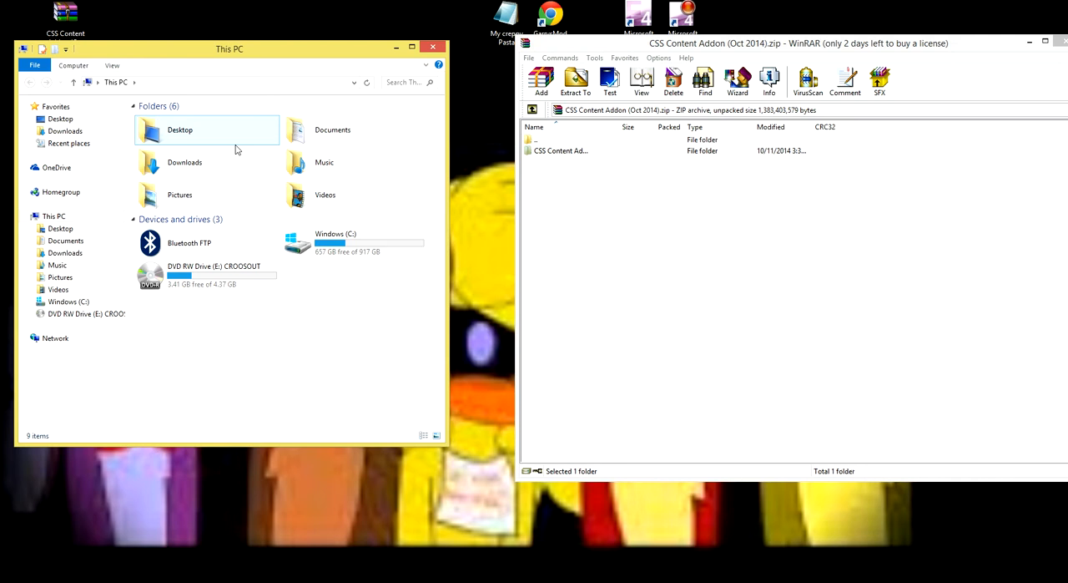
mouse_move(184, 162)
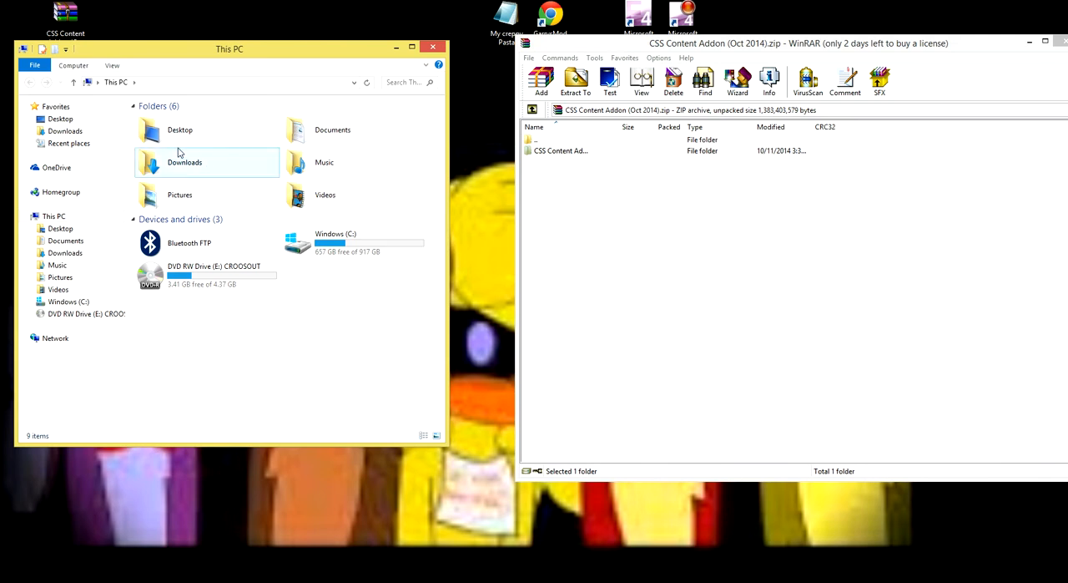
left_click(60, 228)
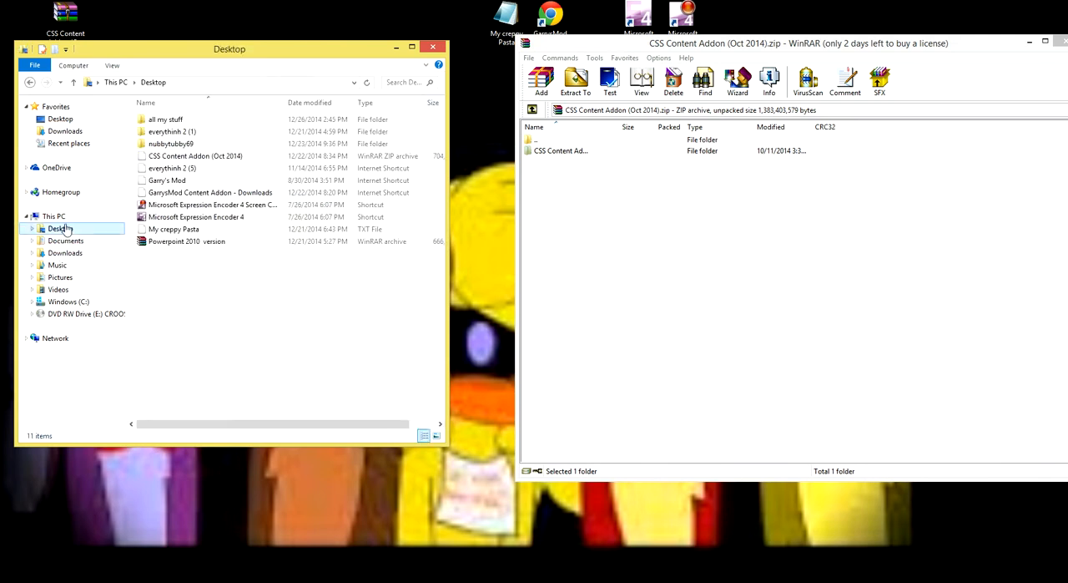
left_click(69, 301)
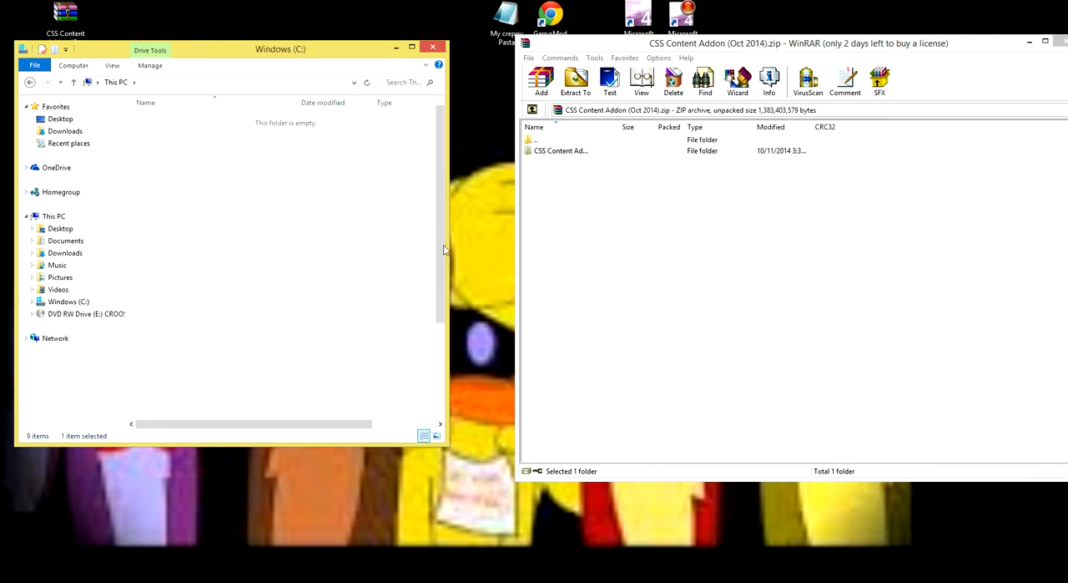
left_click(69, 301)
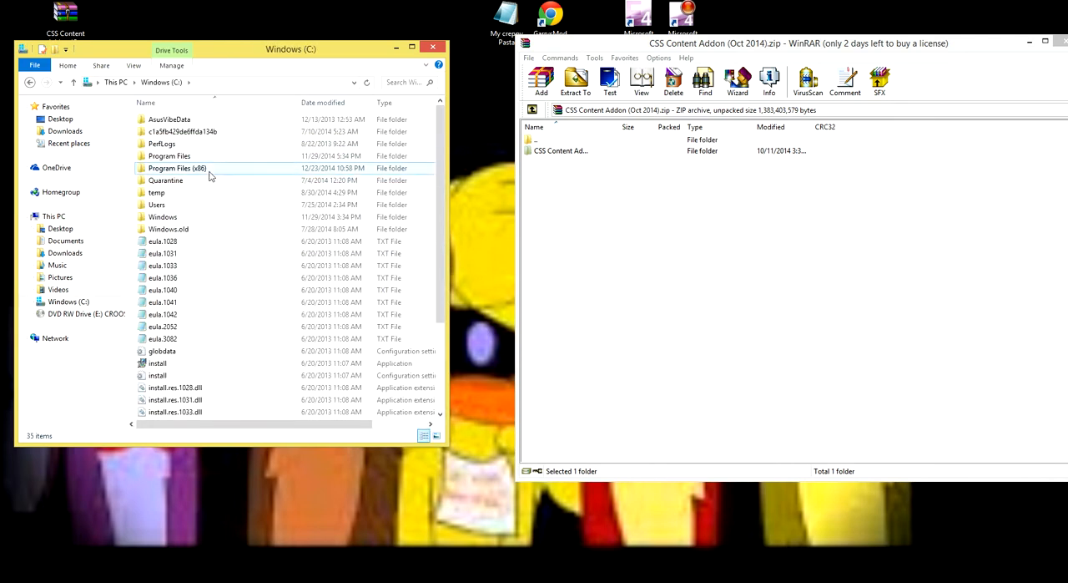
double_click(177, 168)
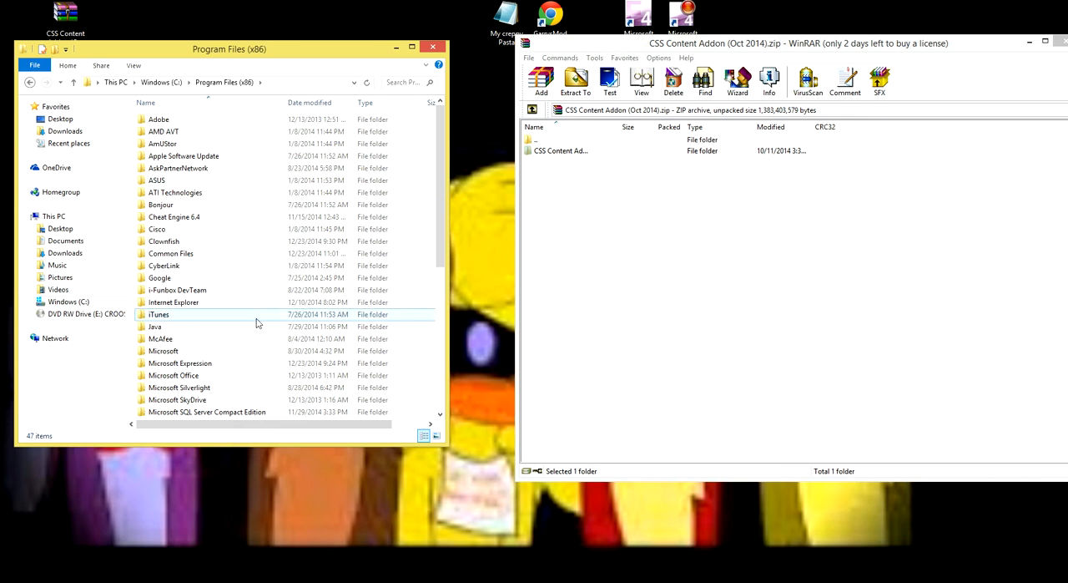
scroll("down", 3)
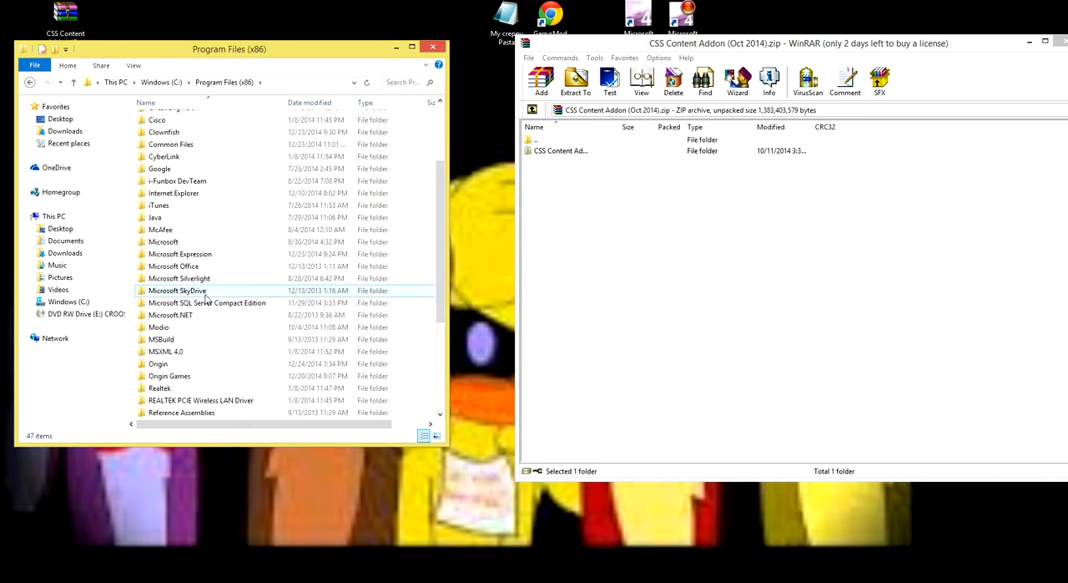
scroll("down", 3)
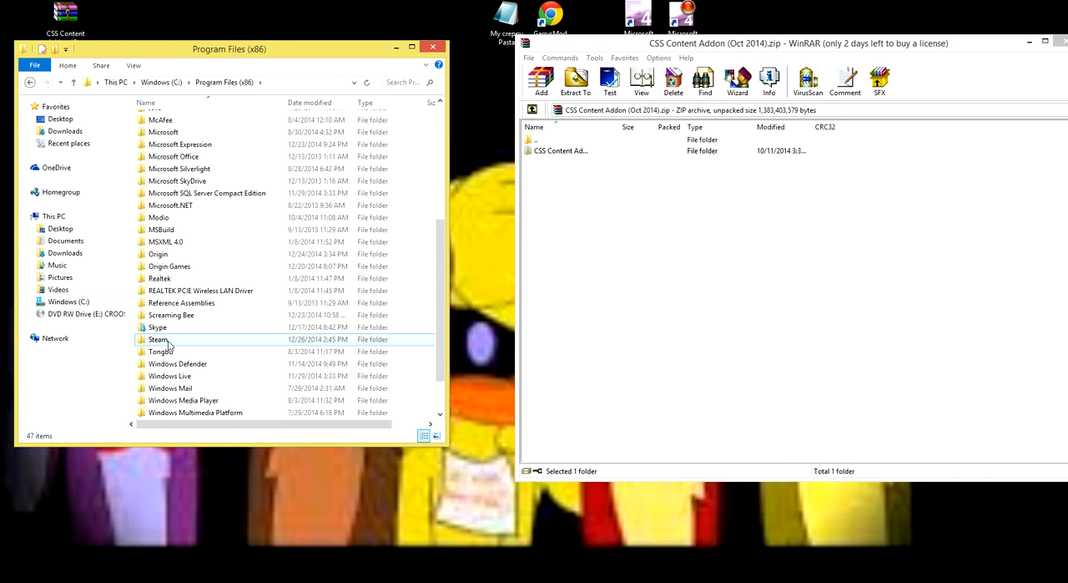
double_click(158, 339)
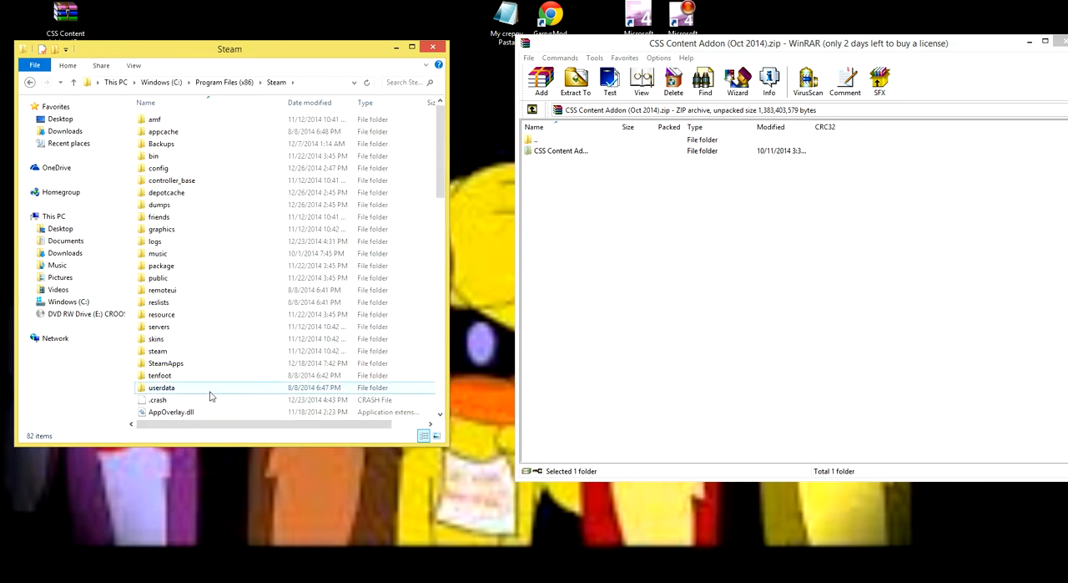
- Navigate through SteamApps > common > GarrysMod > garrysmod > addons
double_click(165, 362)
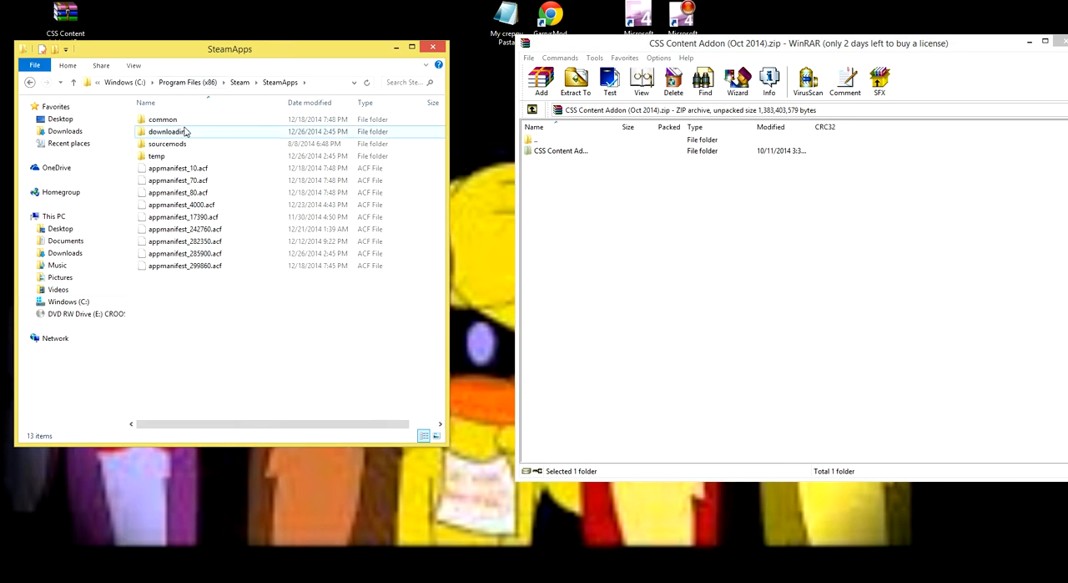
mouse_move(242, 134)
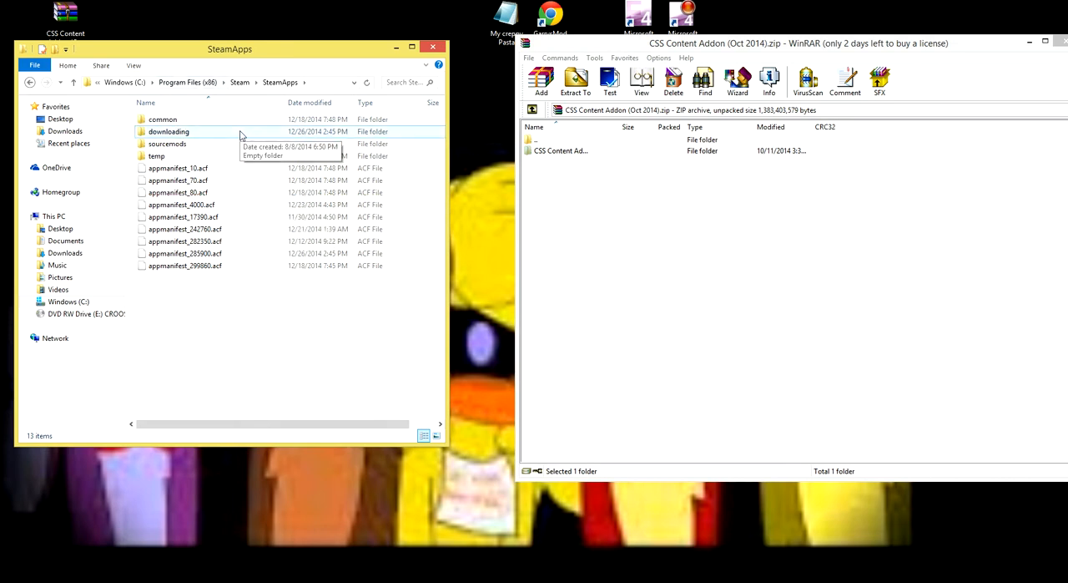
double_click(162, 118)
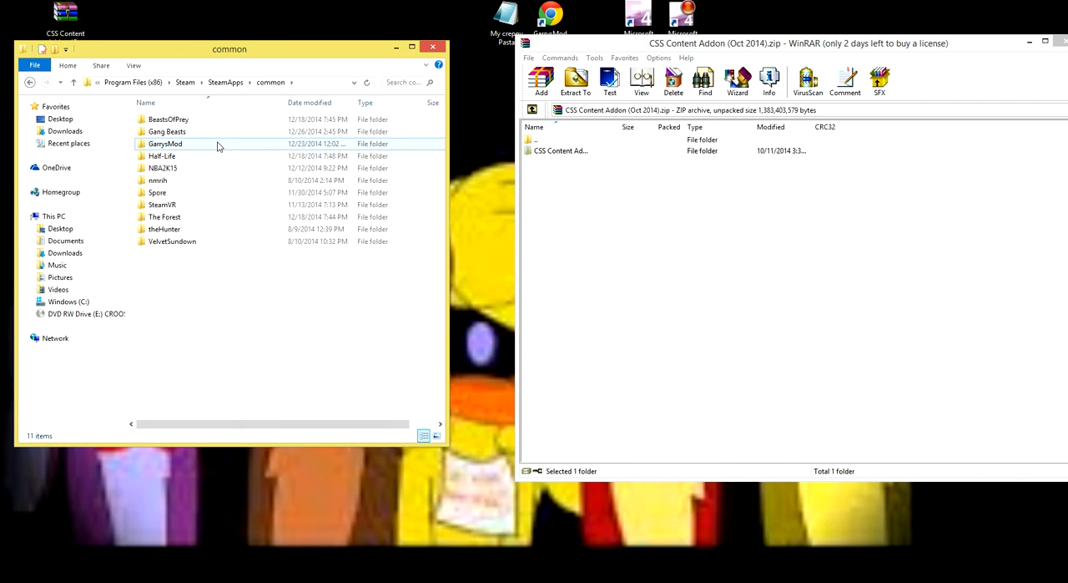
double_click(165, 144)
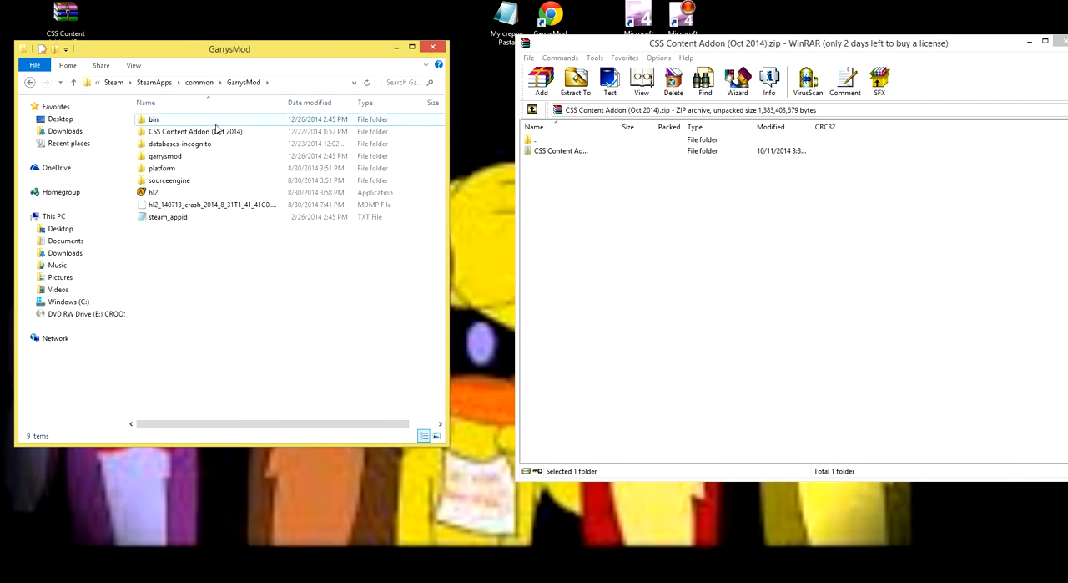
left_click(162, 168)
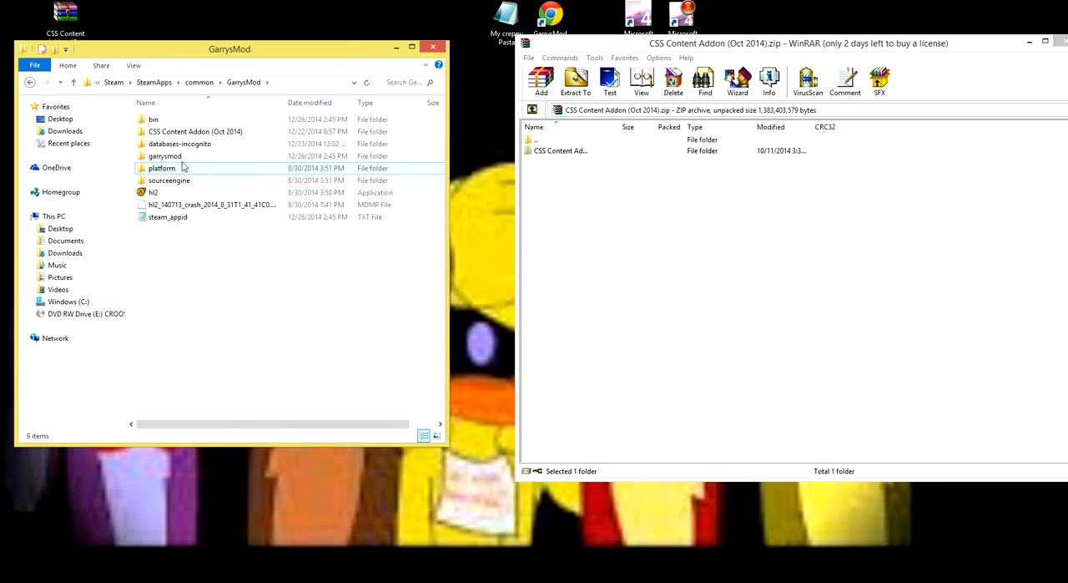
double_click(164, 156)
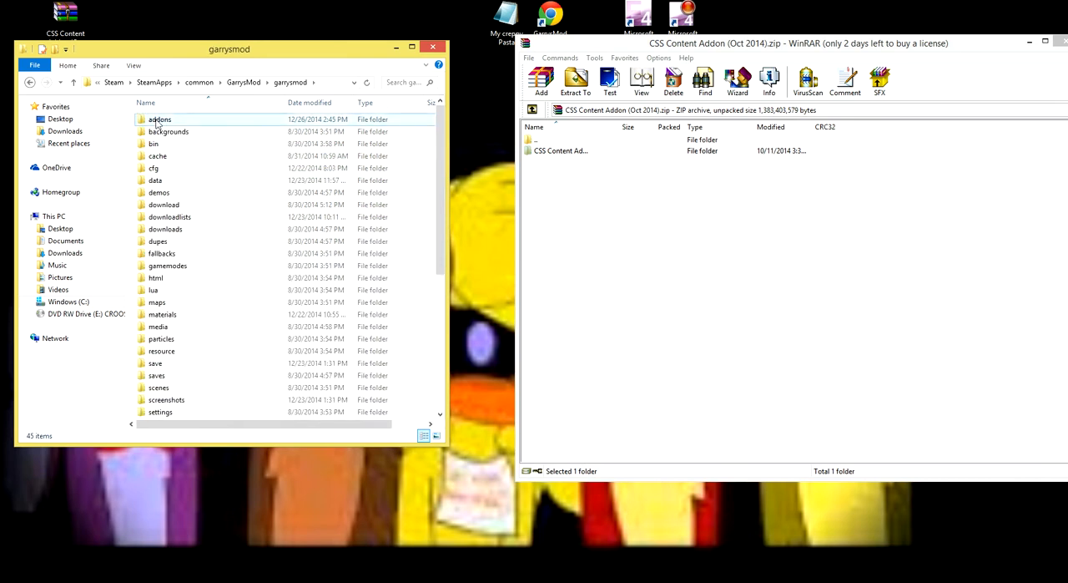
double_click(160, 119)
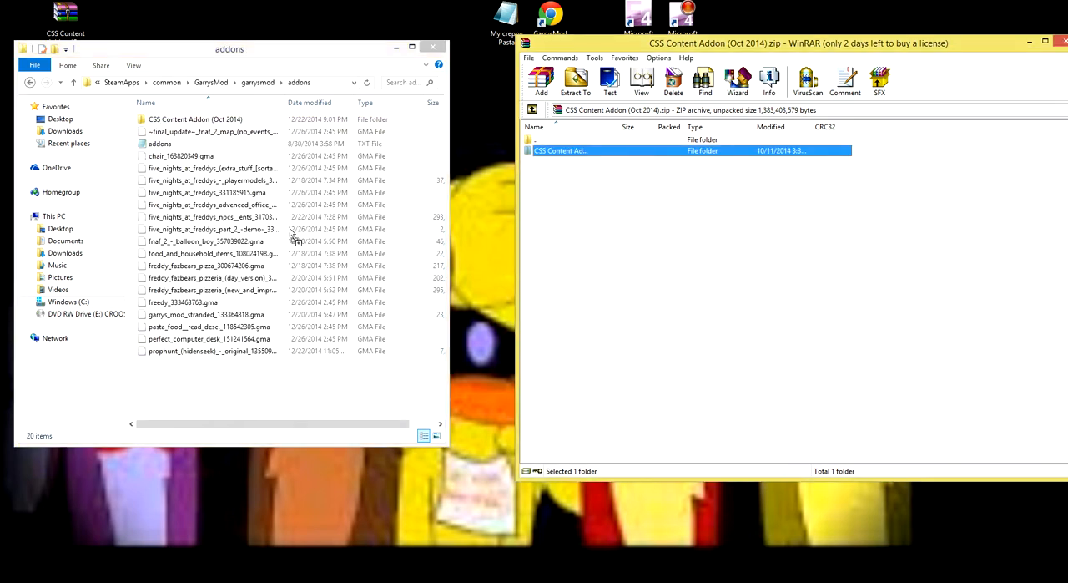
- Select the CSS Content Addon folder in WinRAR and minimize the addons Explorer window
left_click(575, 79)
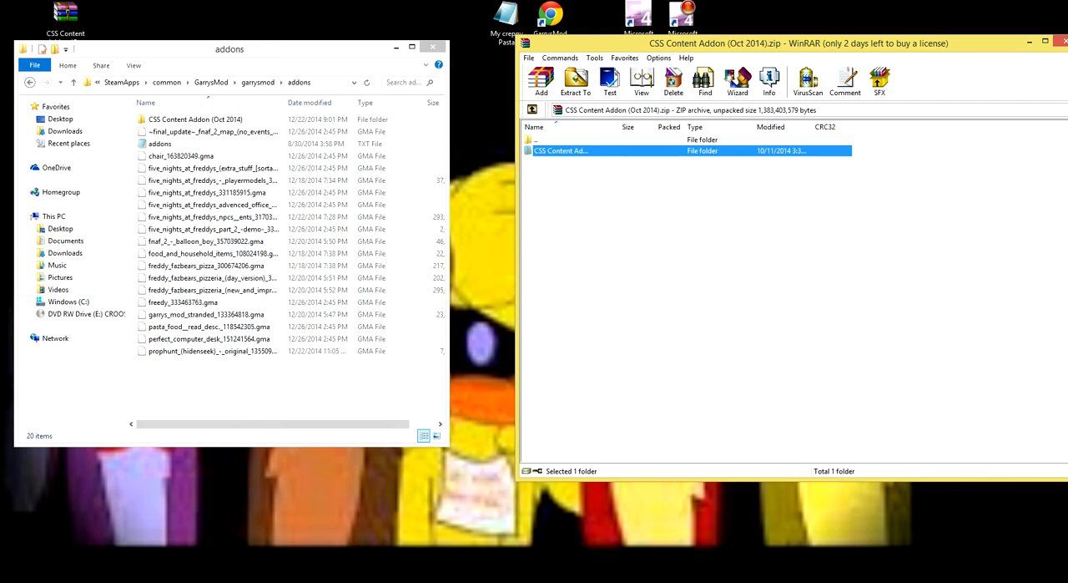
mouse_move(998, 49)
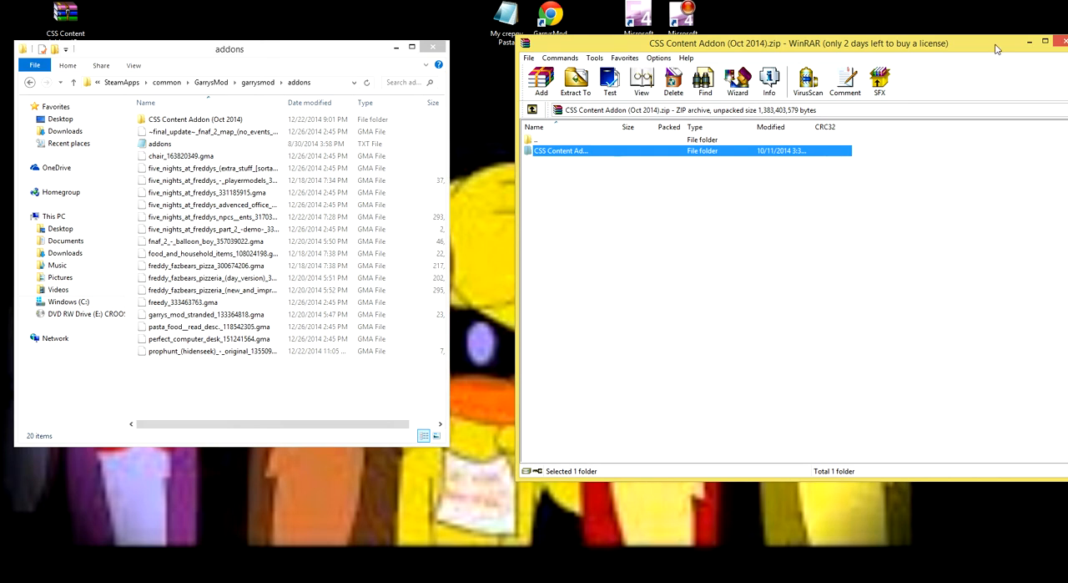
mouse_move(332, 18)
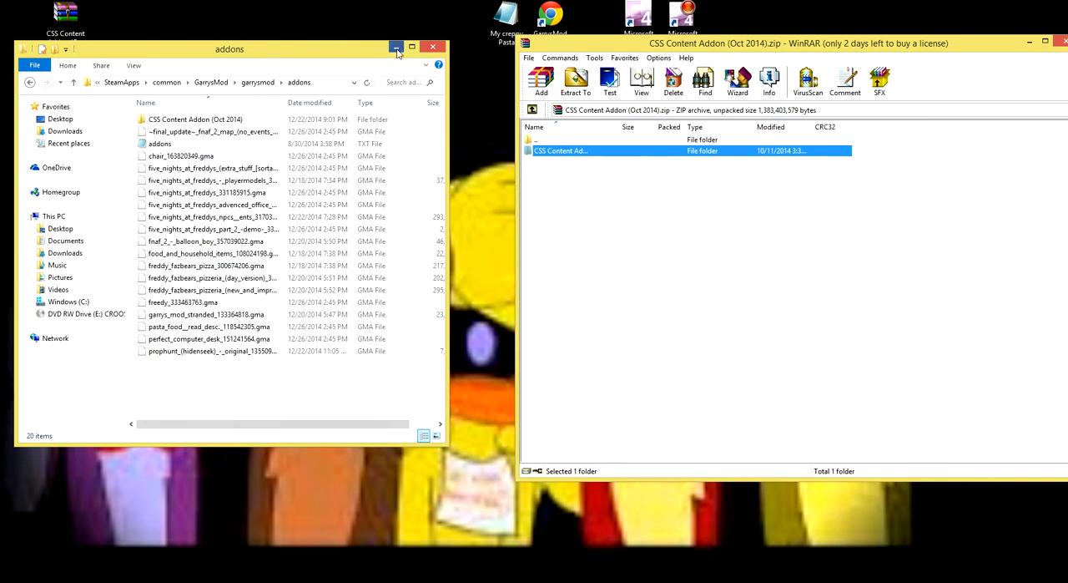
left_click(397, 47)
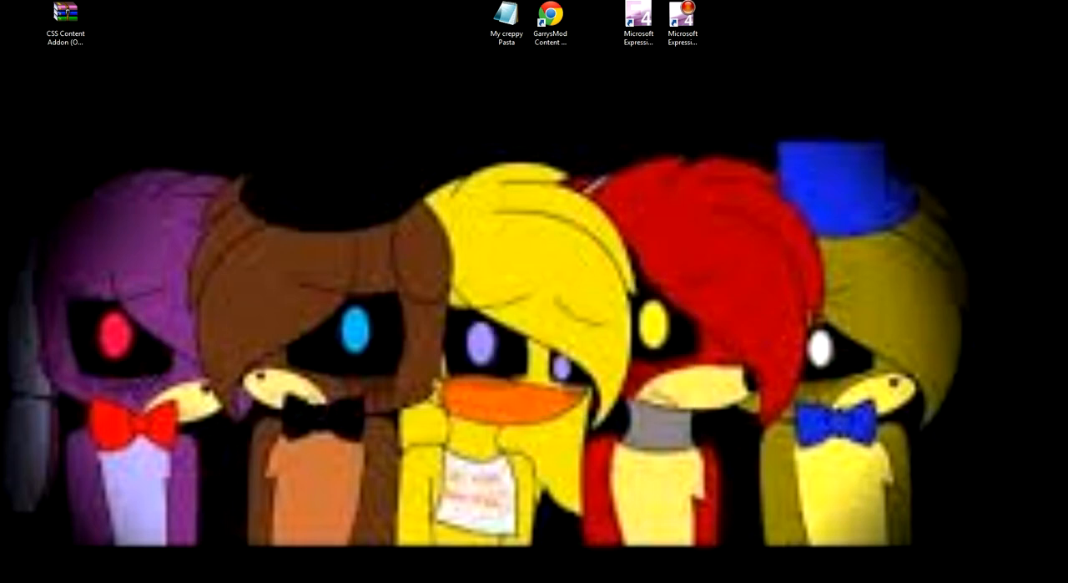
- Launch Garry's Mod from its desktop shortcut
double_click(550, 18)
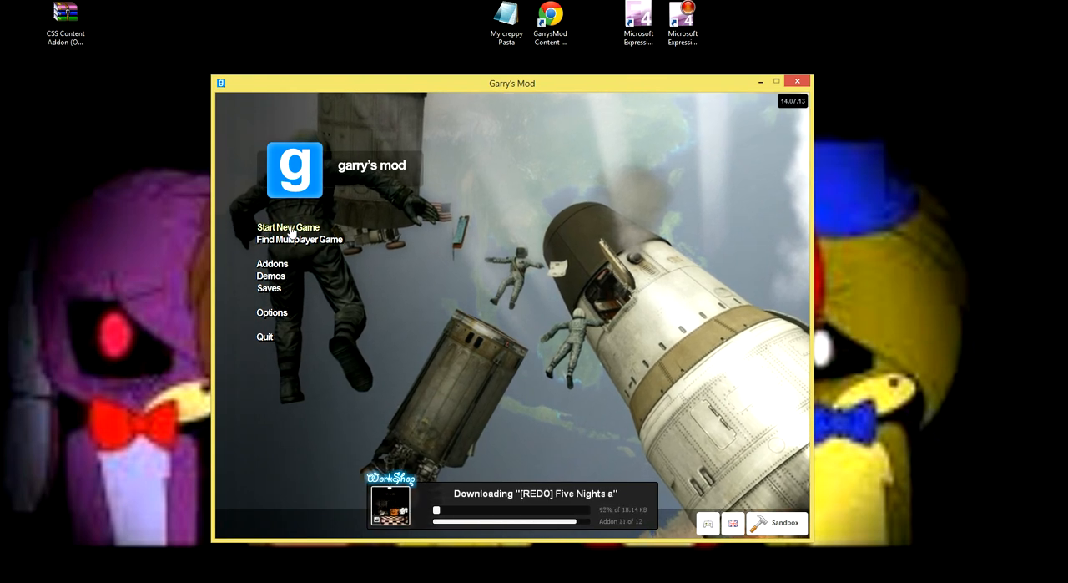
- Start a new game on jb_vipinthemix_v1_2 from the Jailbreak map category
left_click(287, 227)
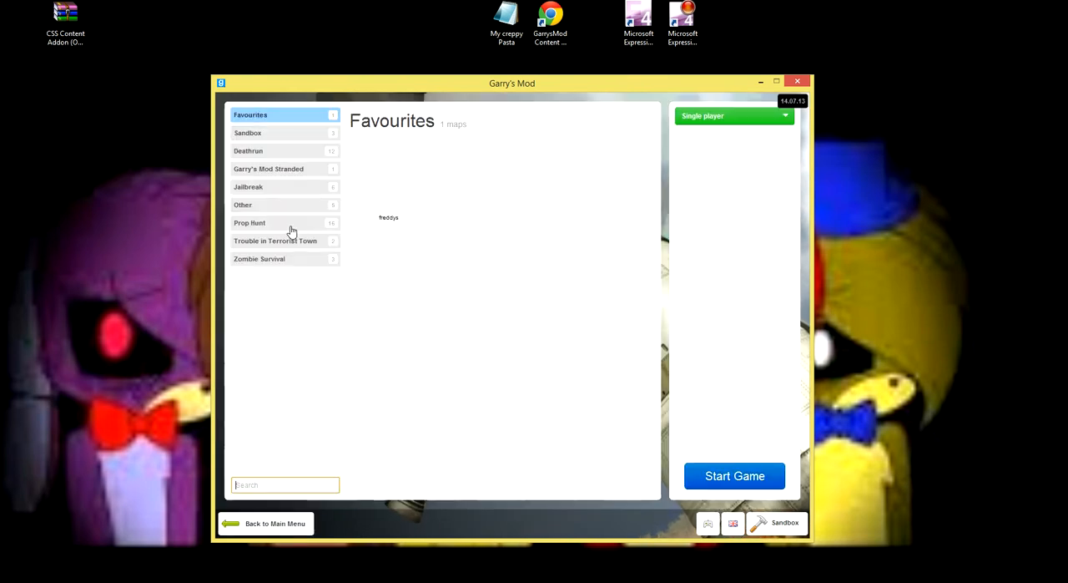
left_click(275, 241)
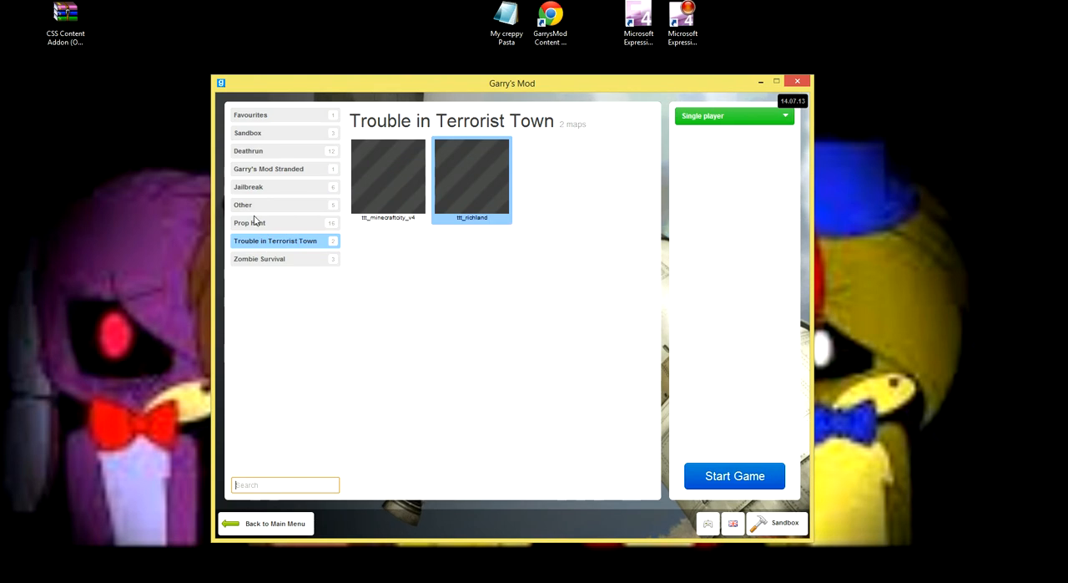
mouse_move(292, 182)
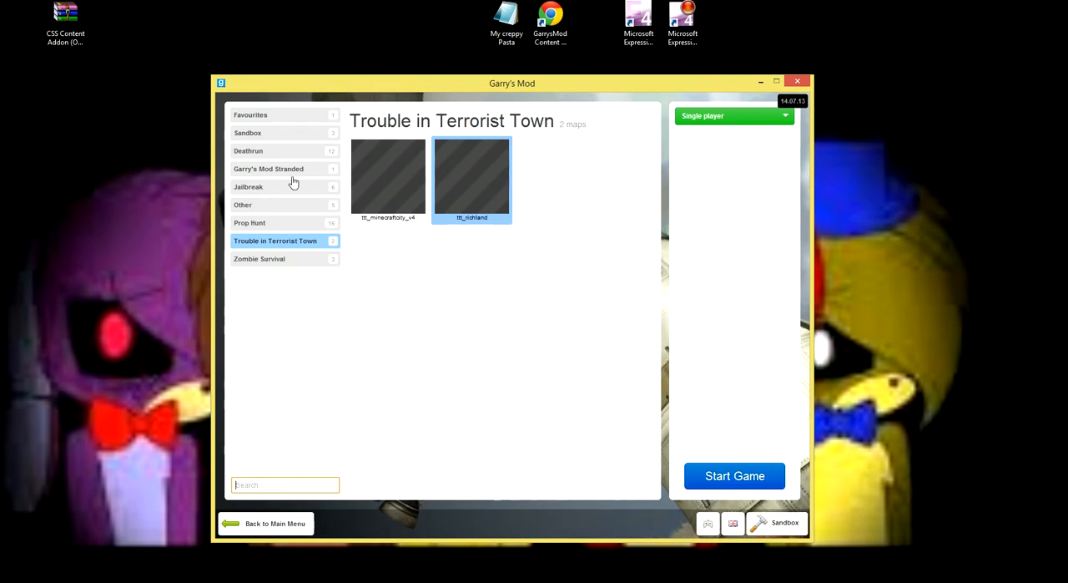
left_click(248, 187)
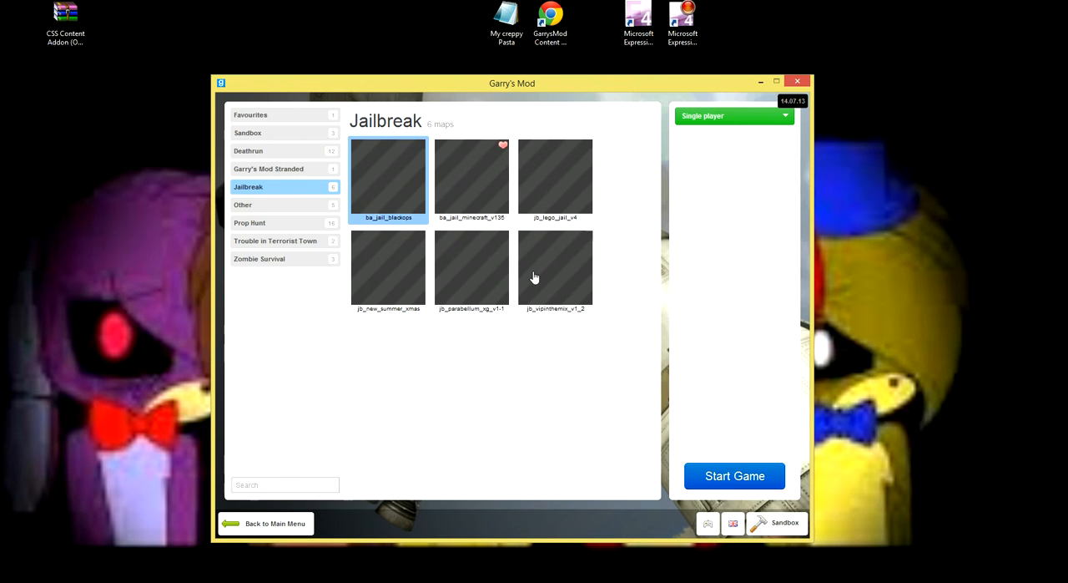
left_click(555, 269)
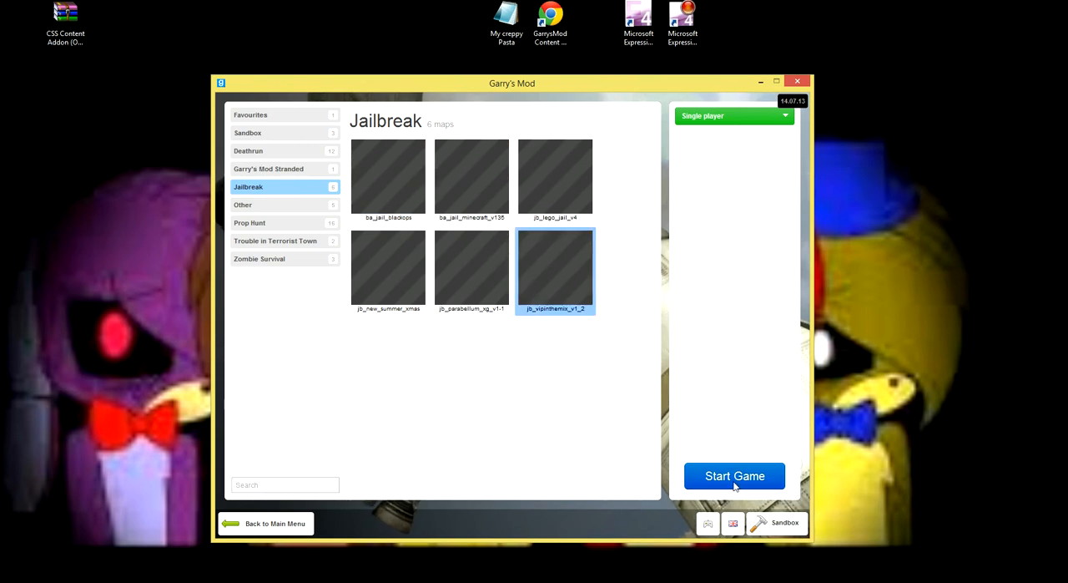
left_click(734, 475)
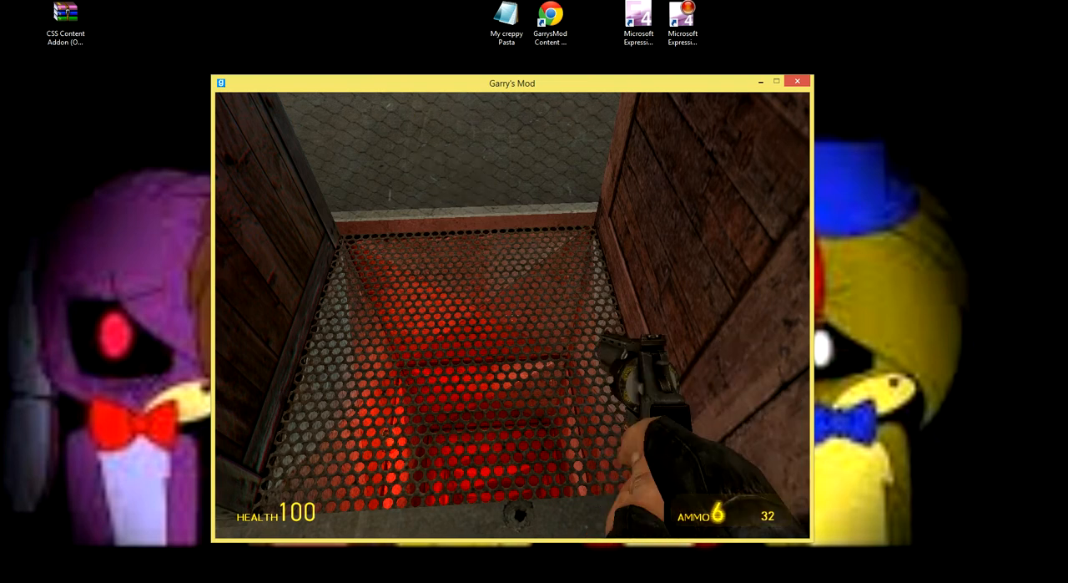
- Fire the rifle twice at the mesh floor to check its textures
left_click(512, 317)
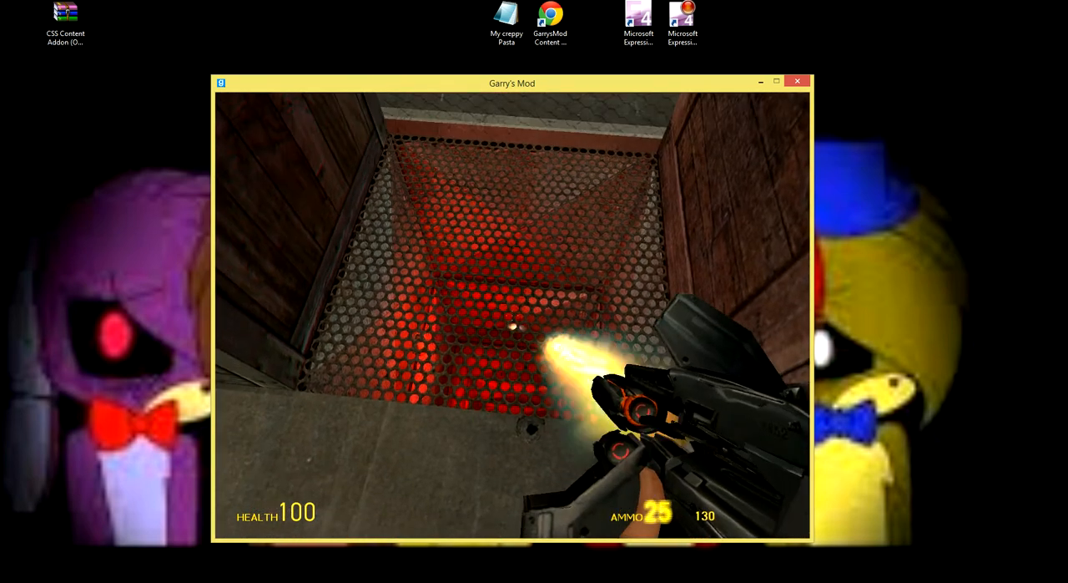
left_click(512, 317)
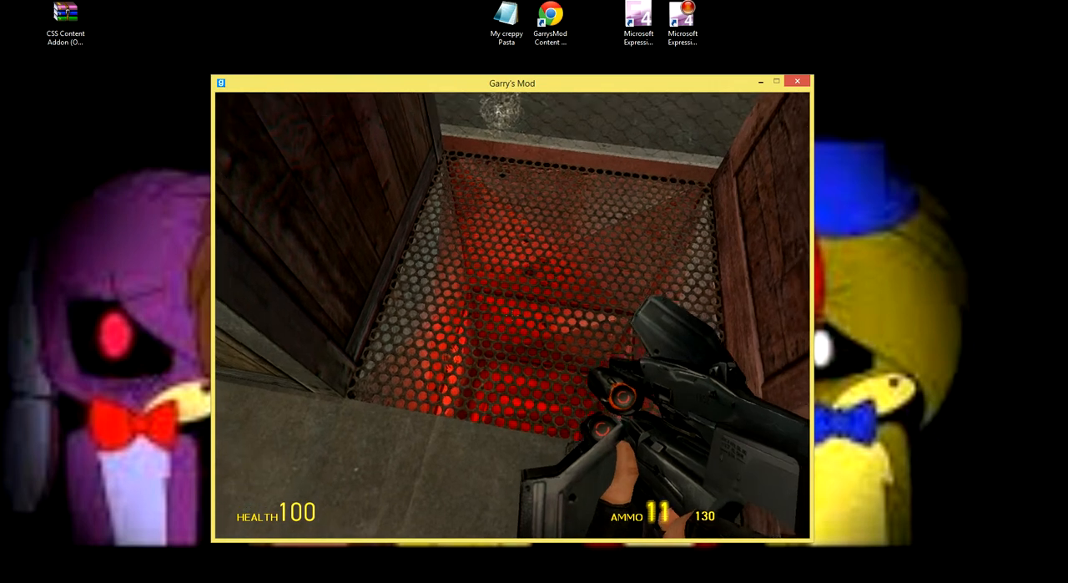